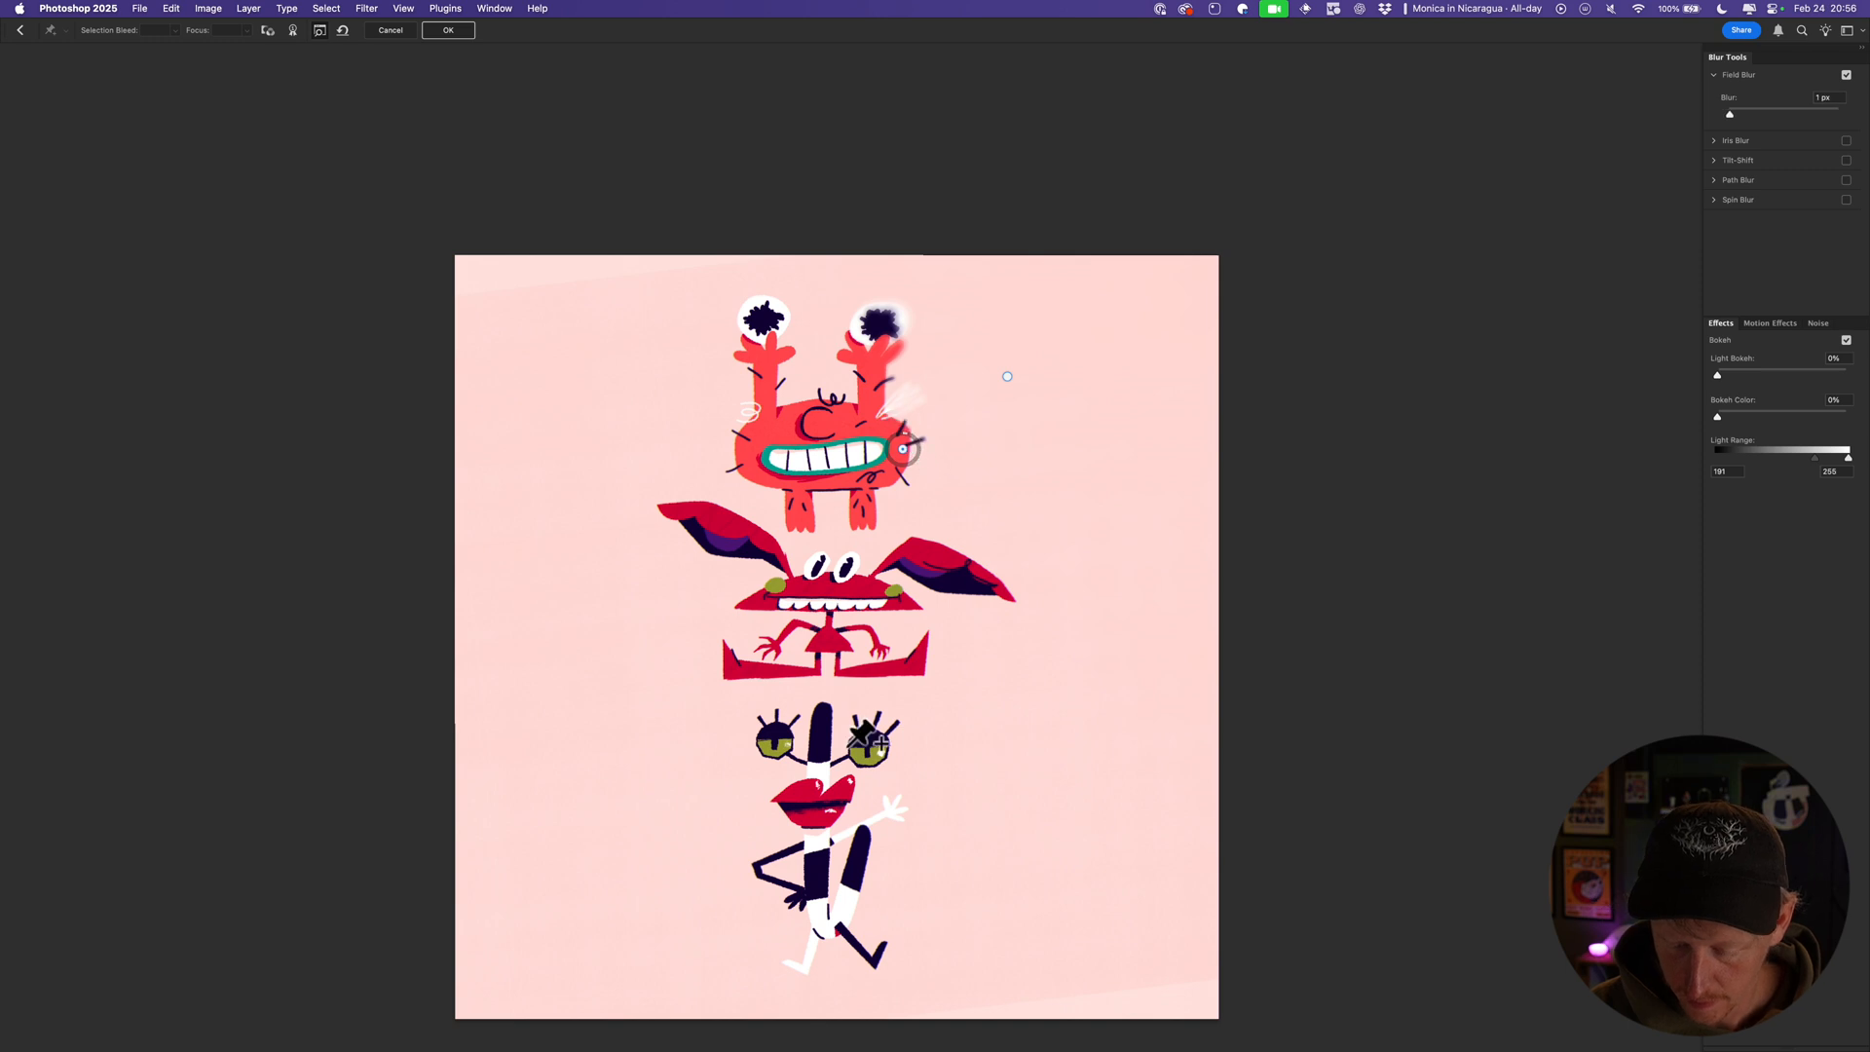
Raise the Field Blur strength, pin low blur on the bottom white figure and strong blur beside the top red monster.
left_click_drag(1727, 113, 1782, 113)
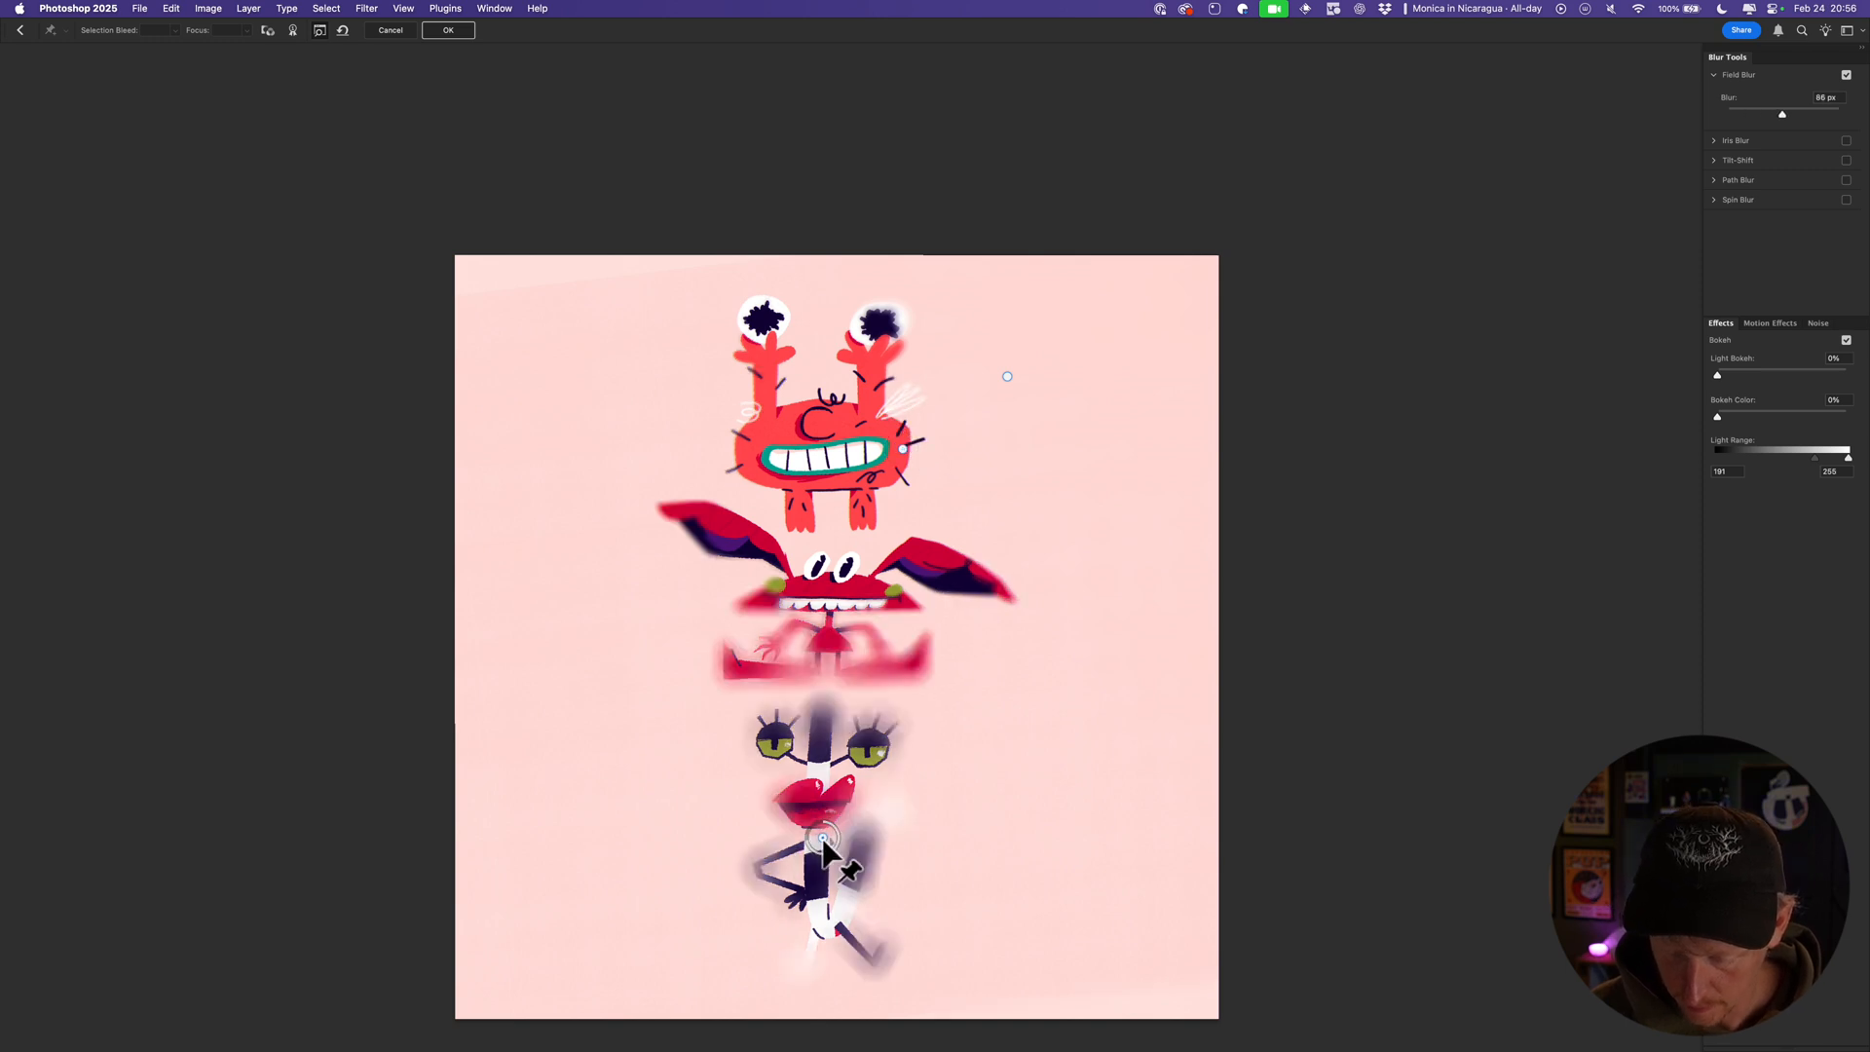
left_click_drag(820, 838, 731, 928)
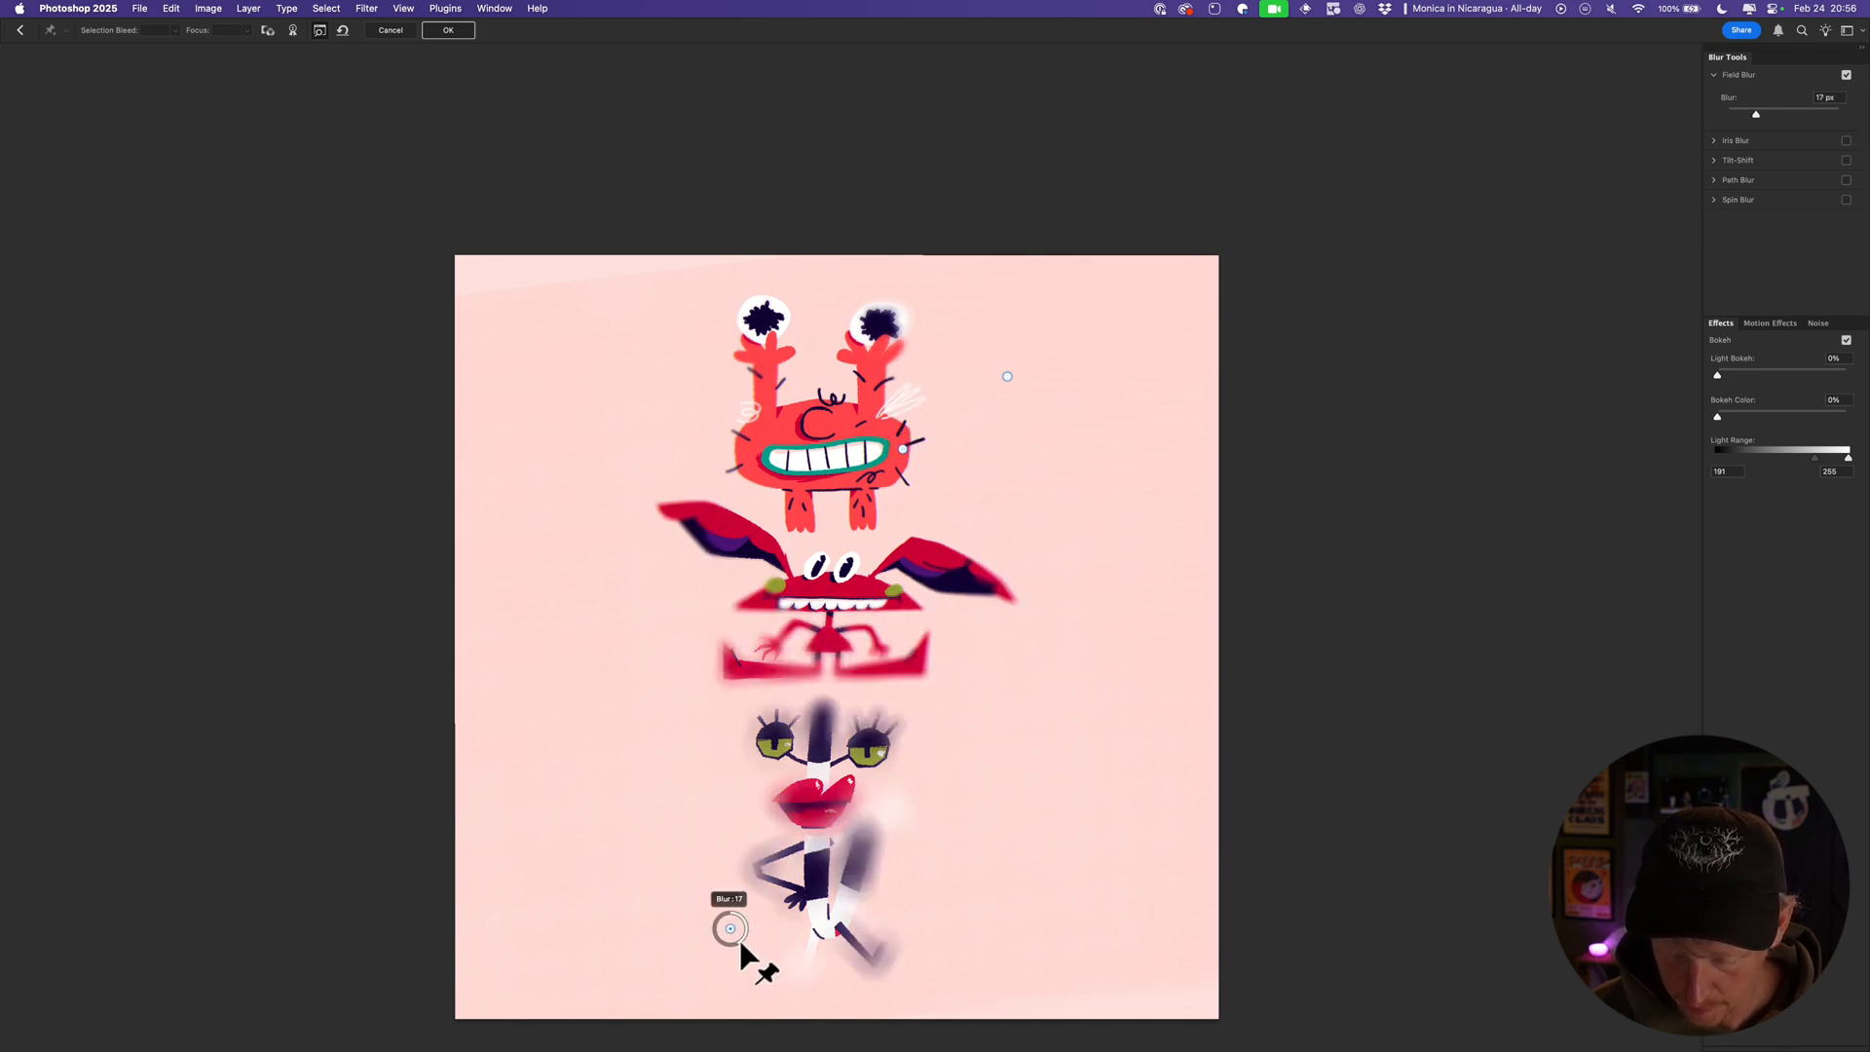
left_click_drag(730, 927, 657, 504)
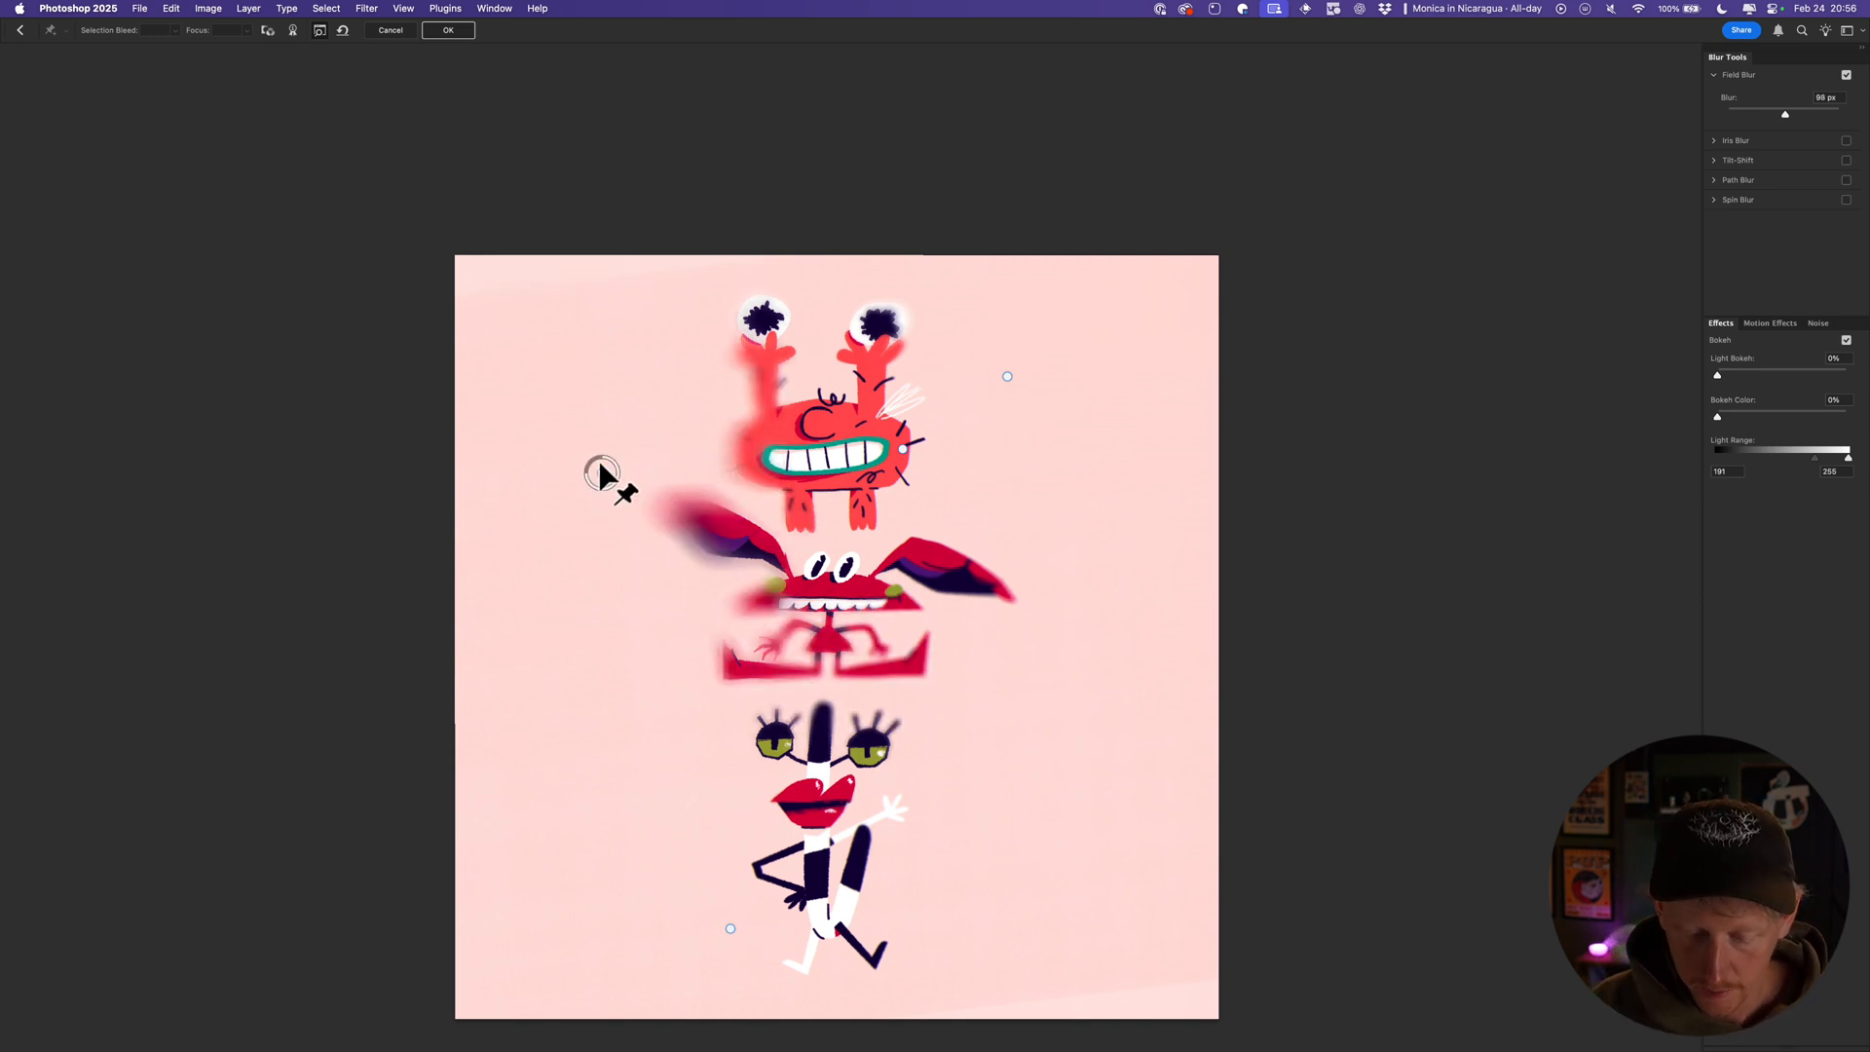
left_click_drag(602, 454, 584, 461)
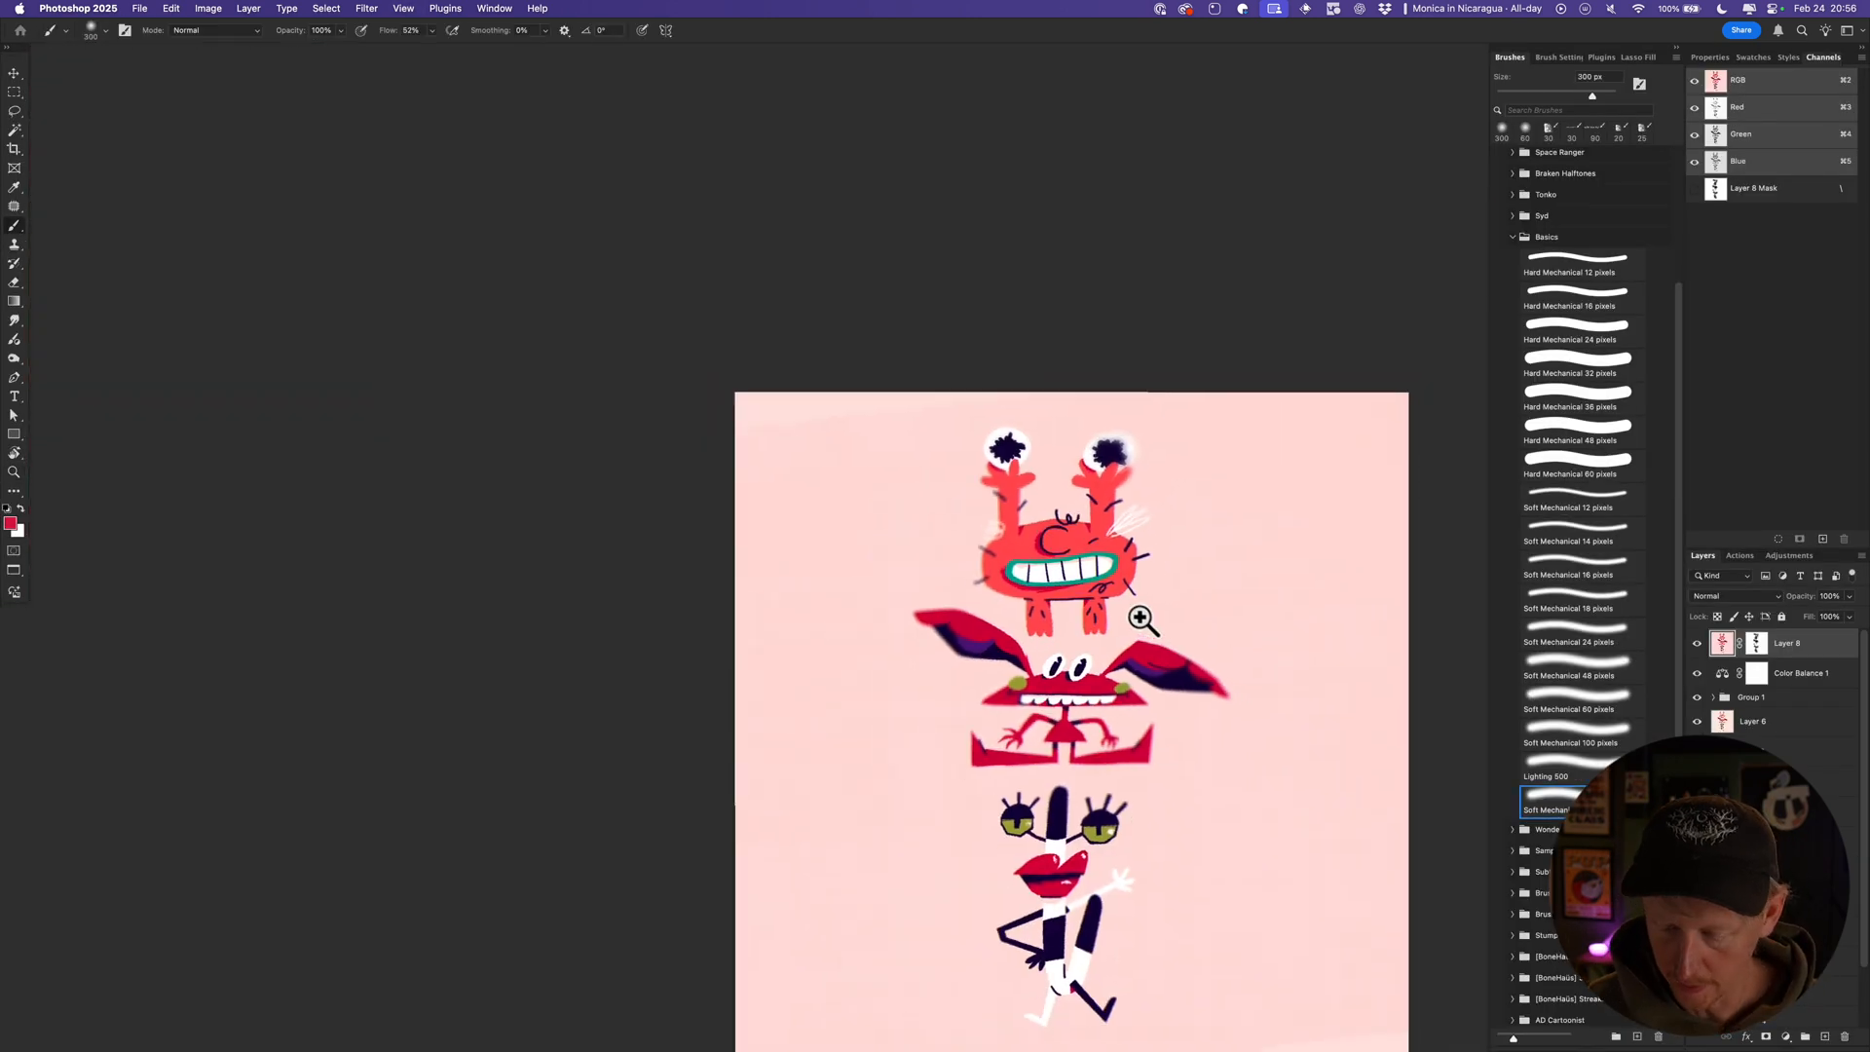
Commit the field blur and zoom in on the middle red creature to inspect it.
left_click(1141, 618)
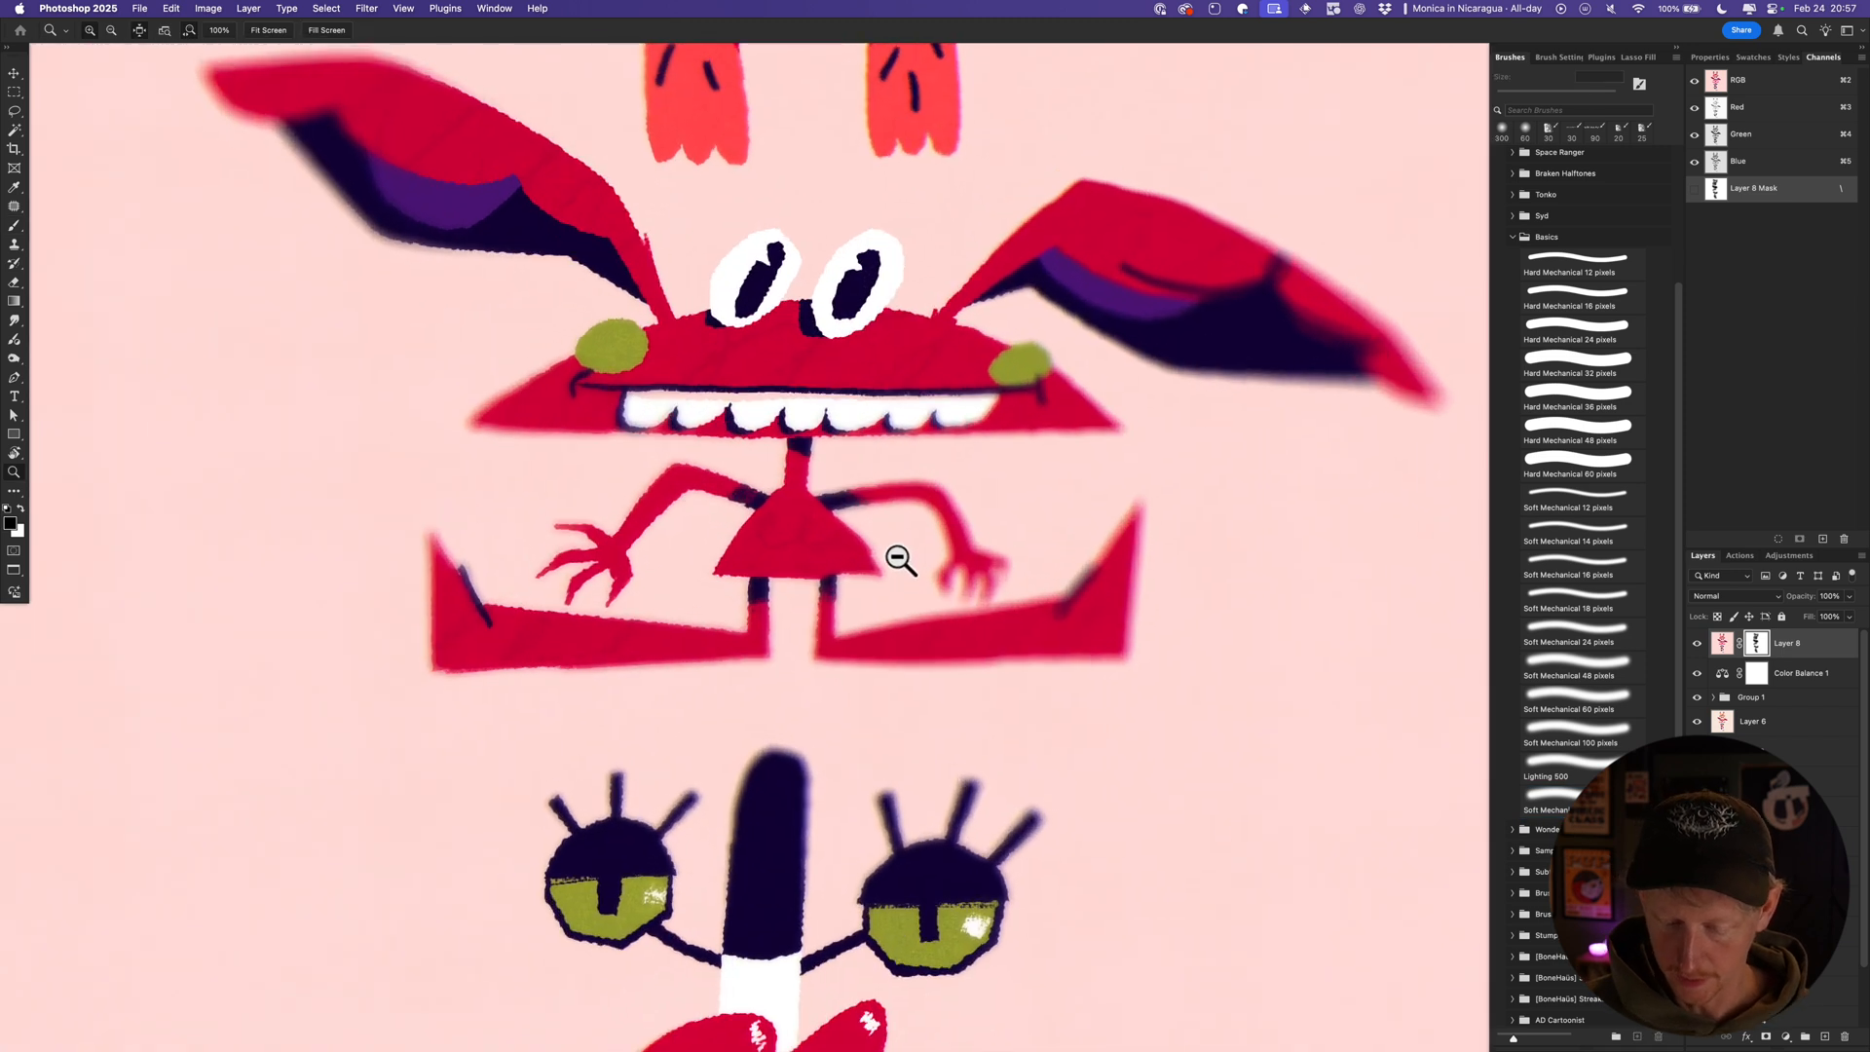